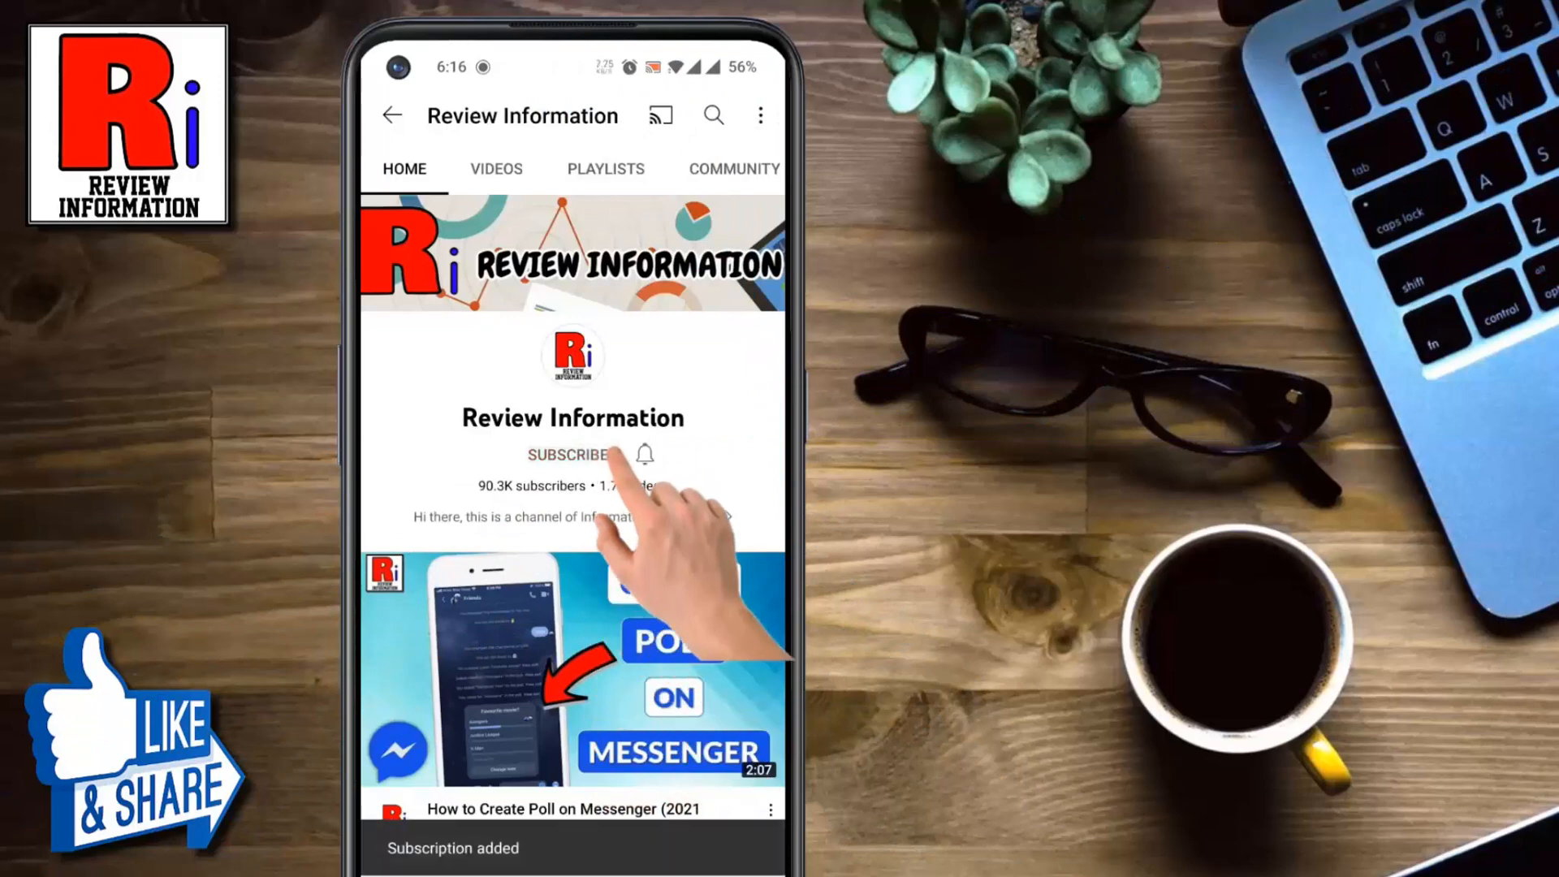
# Step: Subscribe to the Review Information channel on YouTube
pyautogui.click(567, 455)
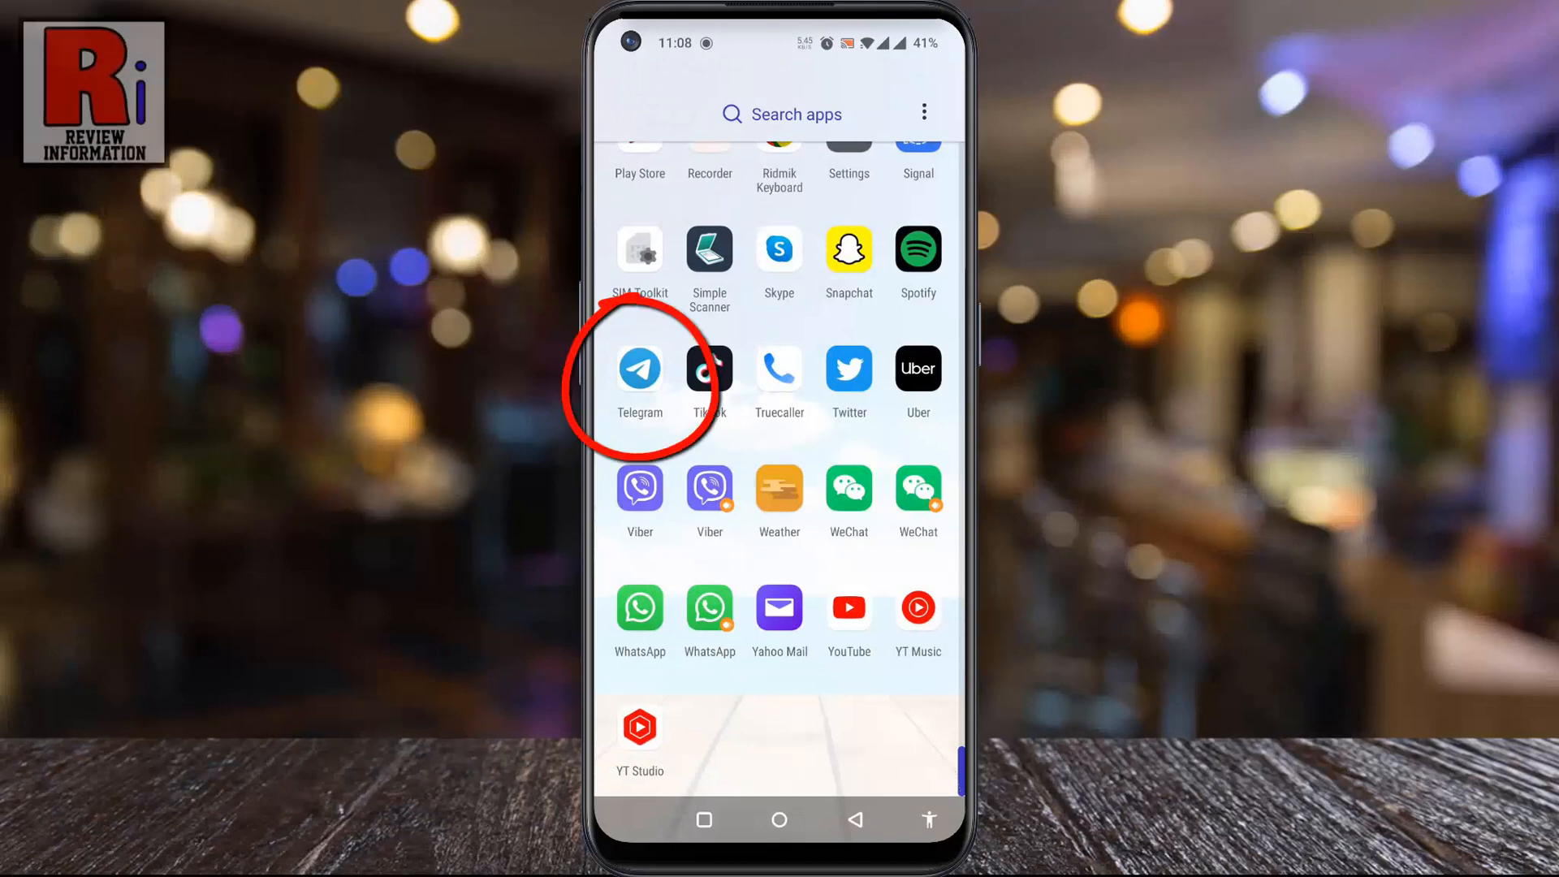
# Step: Launch Telegram from the app drawer to its chat list
pyautogui.click(640, 367)
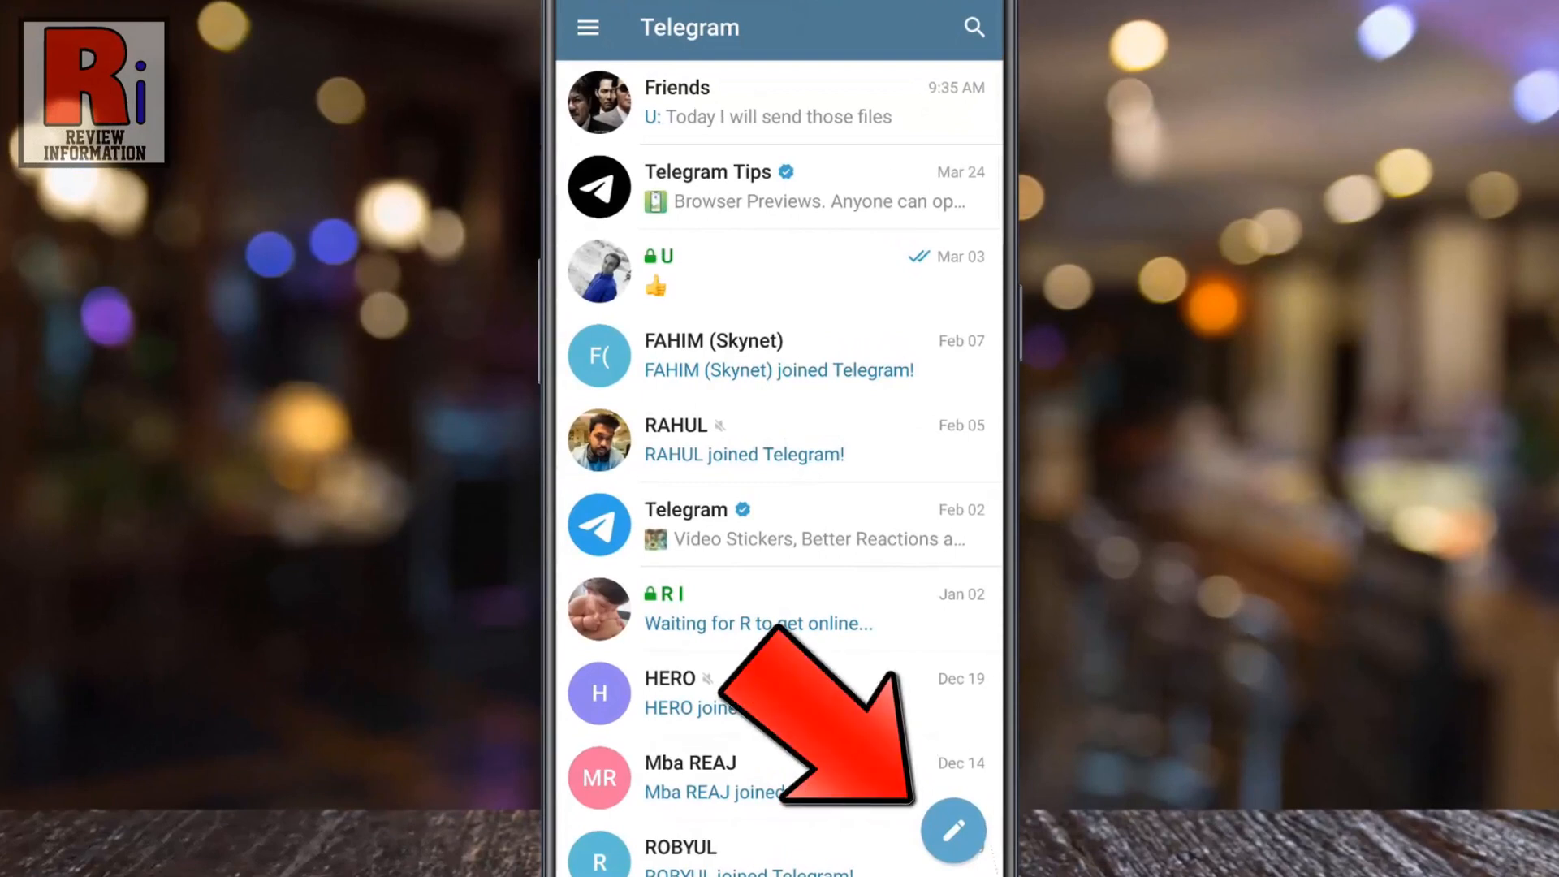
# Step: Start a new message, pick a contact from the list, and view that contact's profile page
pyautogui.click(952, 828)
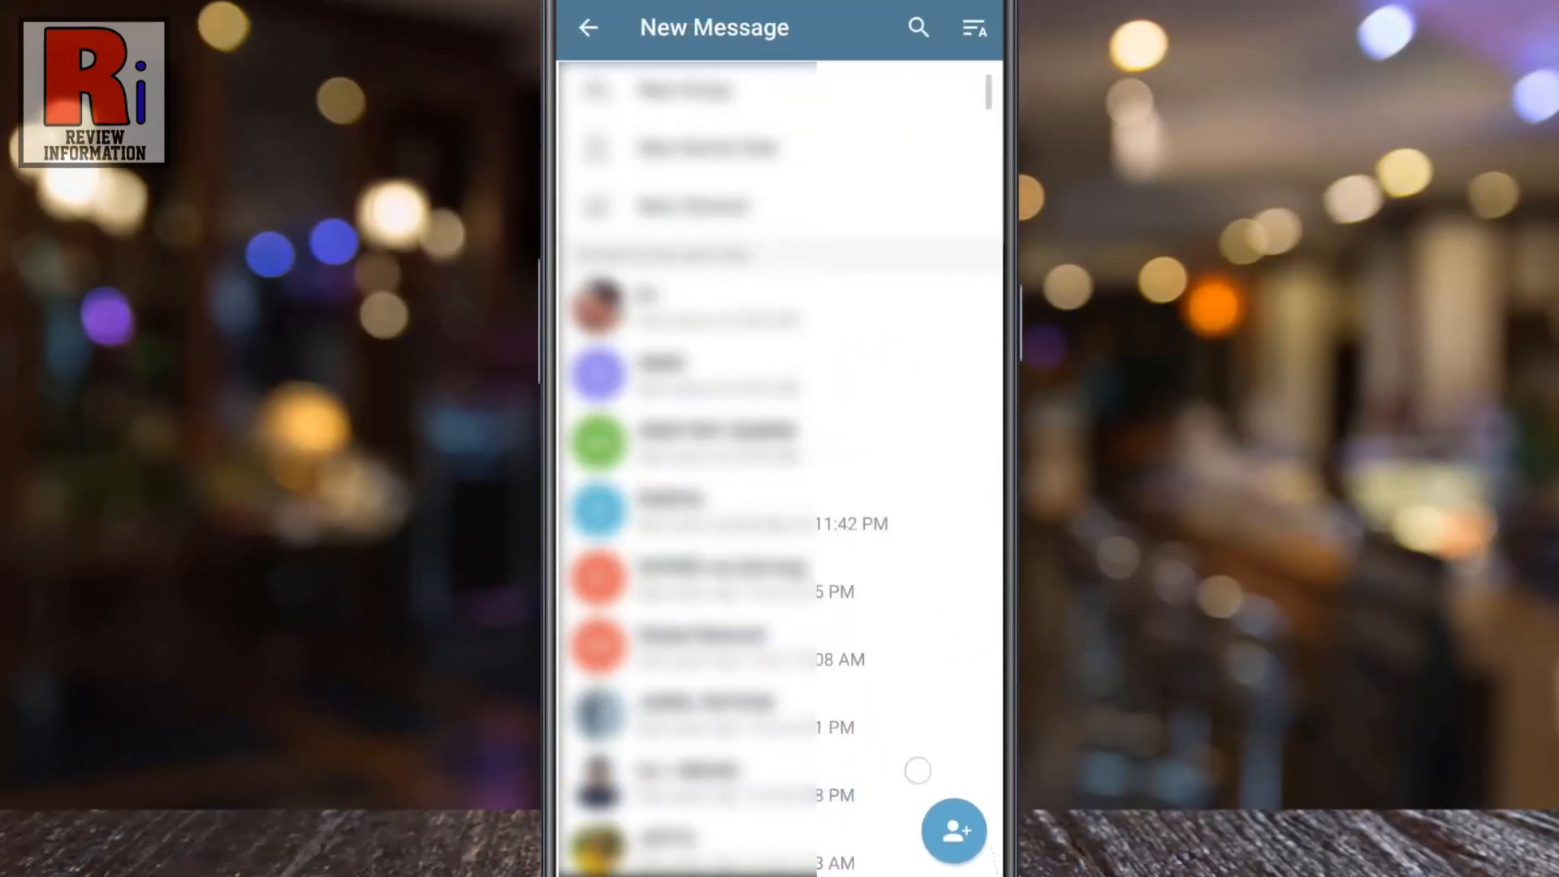
pyautogui.scroll(-3)
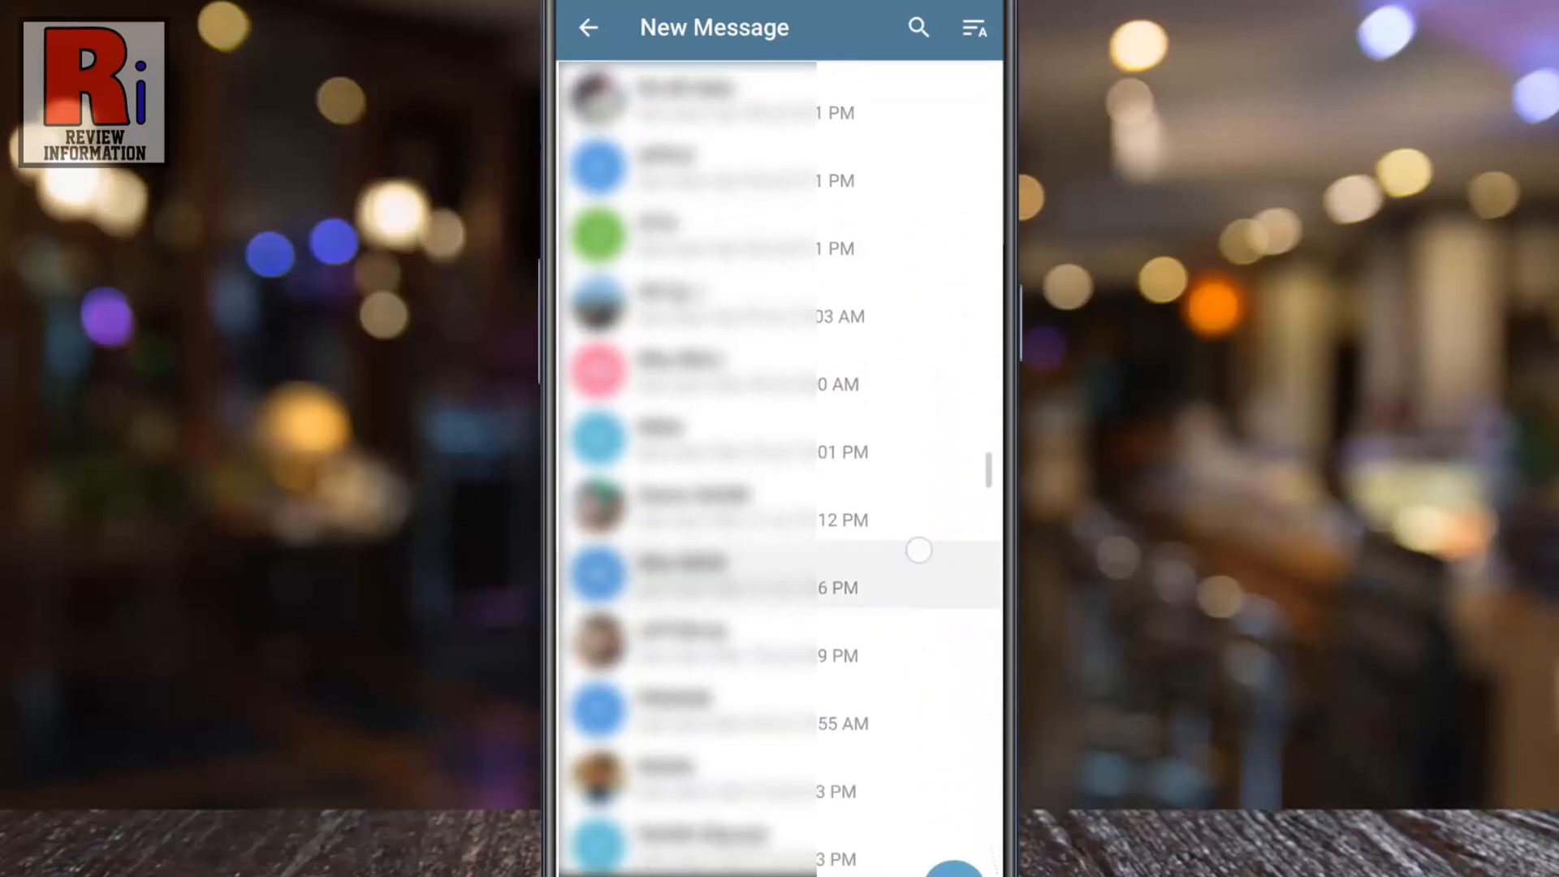
pyautogui.scroll(-3)
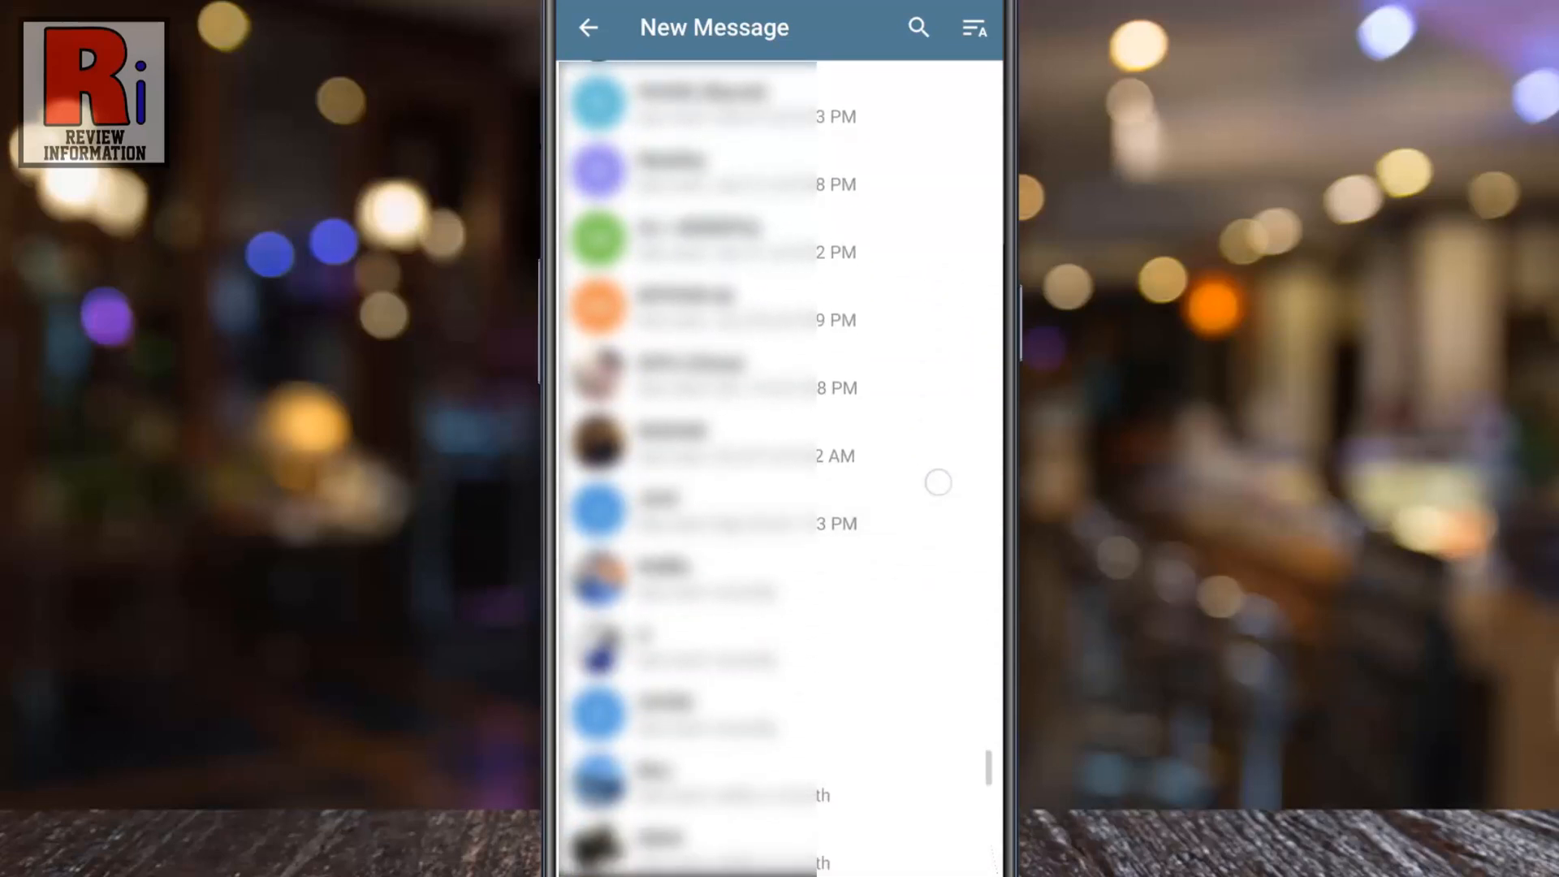
pyautogui.scroll(3)
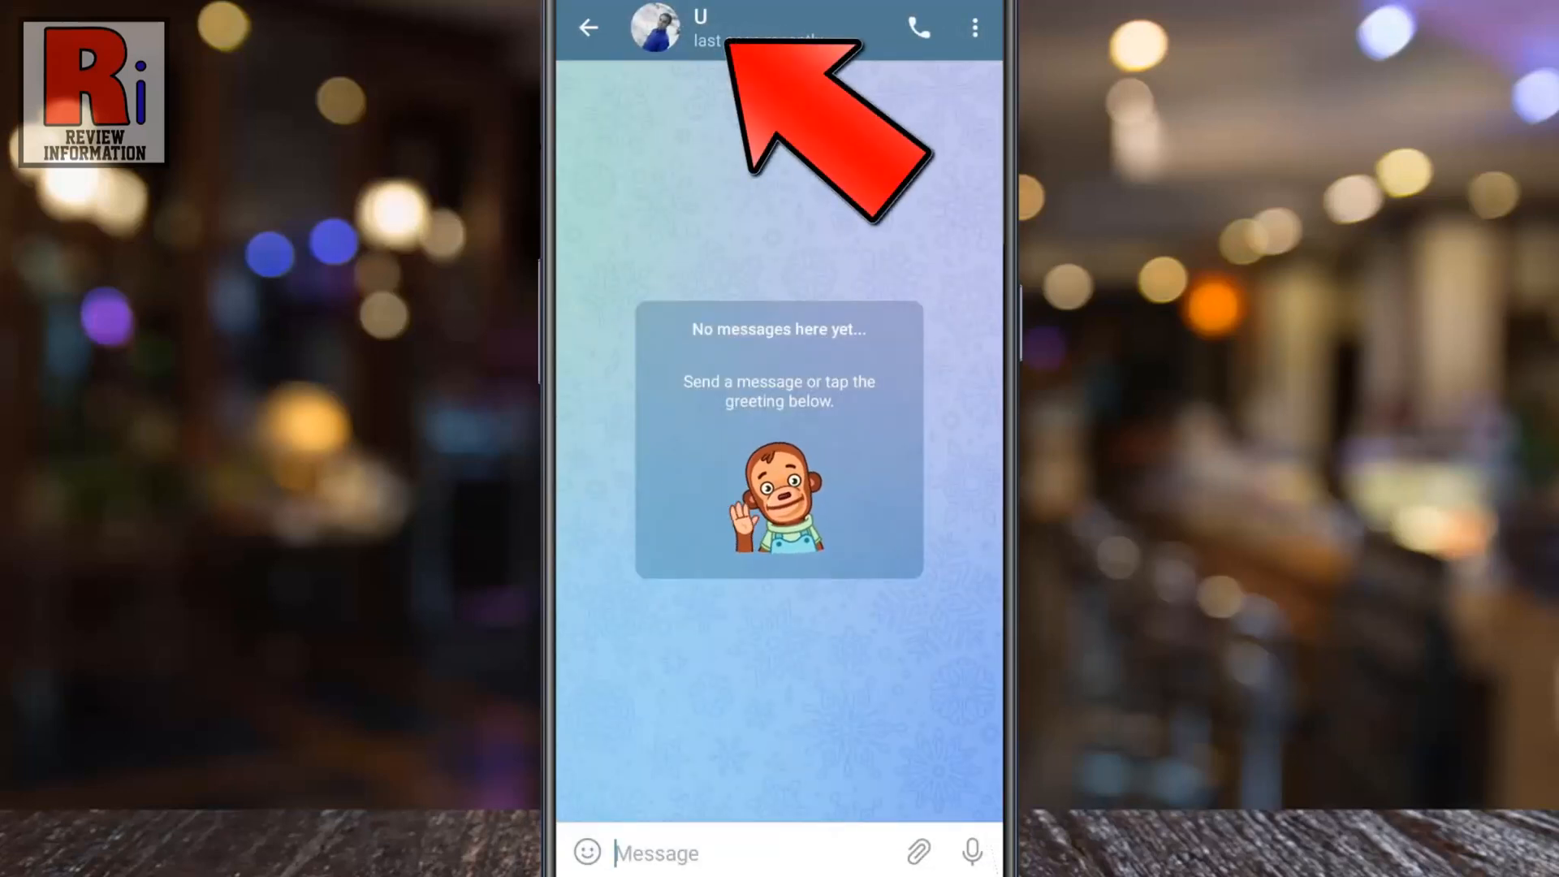
pyautogui.click(701, 28)
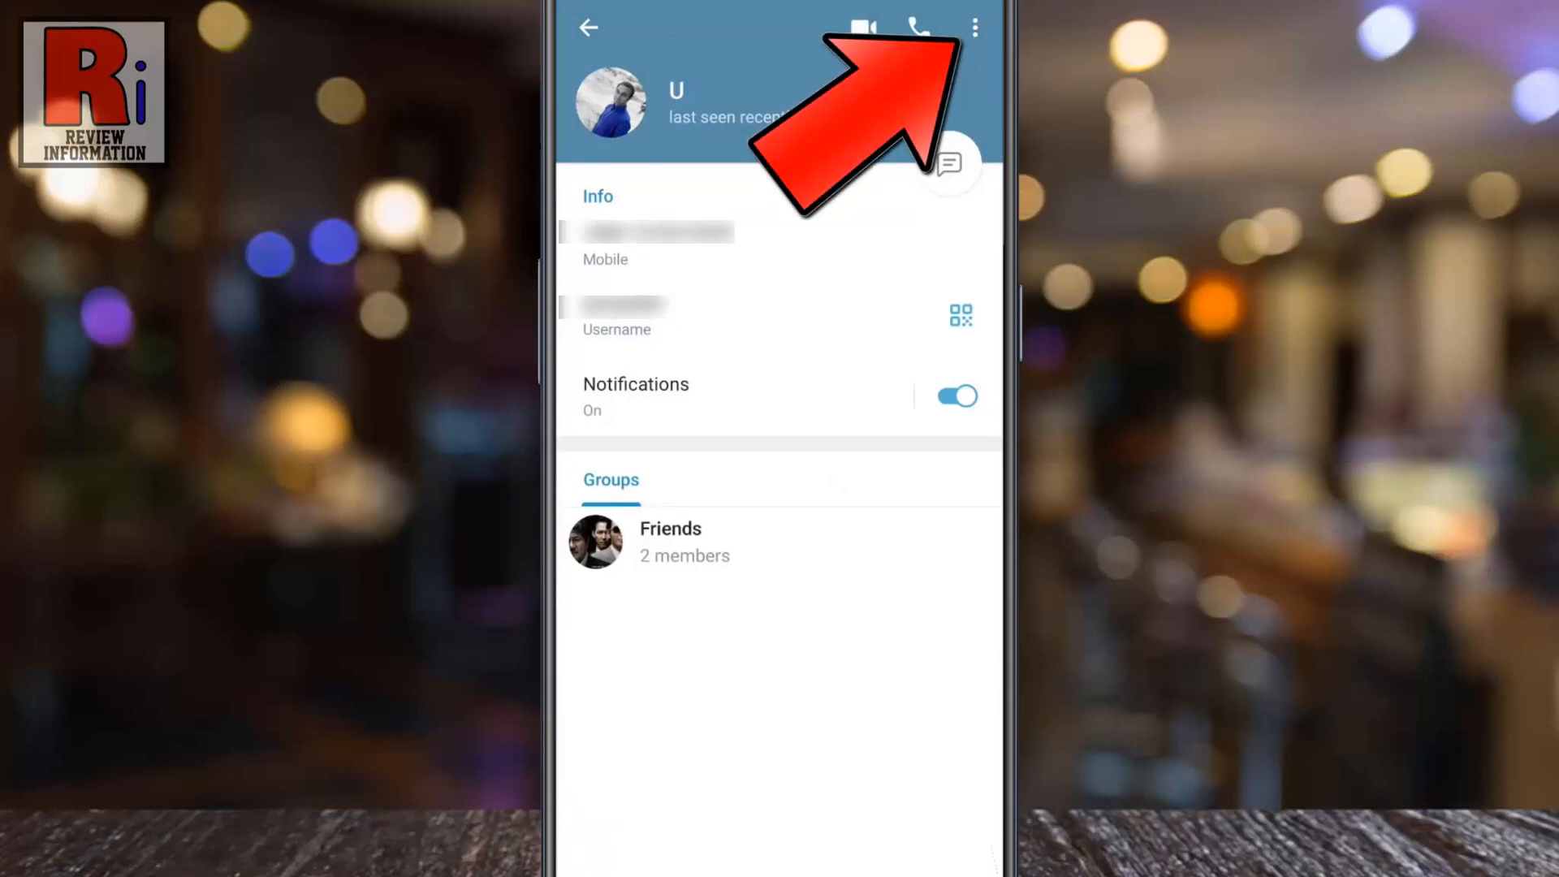
# Step: Set this contact's chat to auto-delete messages after 1 day, then return to the chat list
pyautogui.click(972, 28)
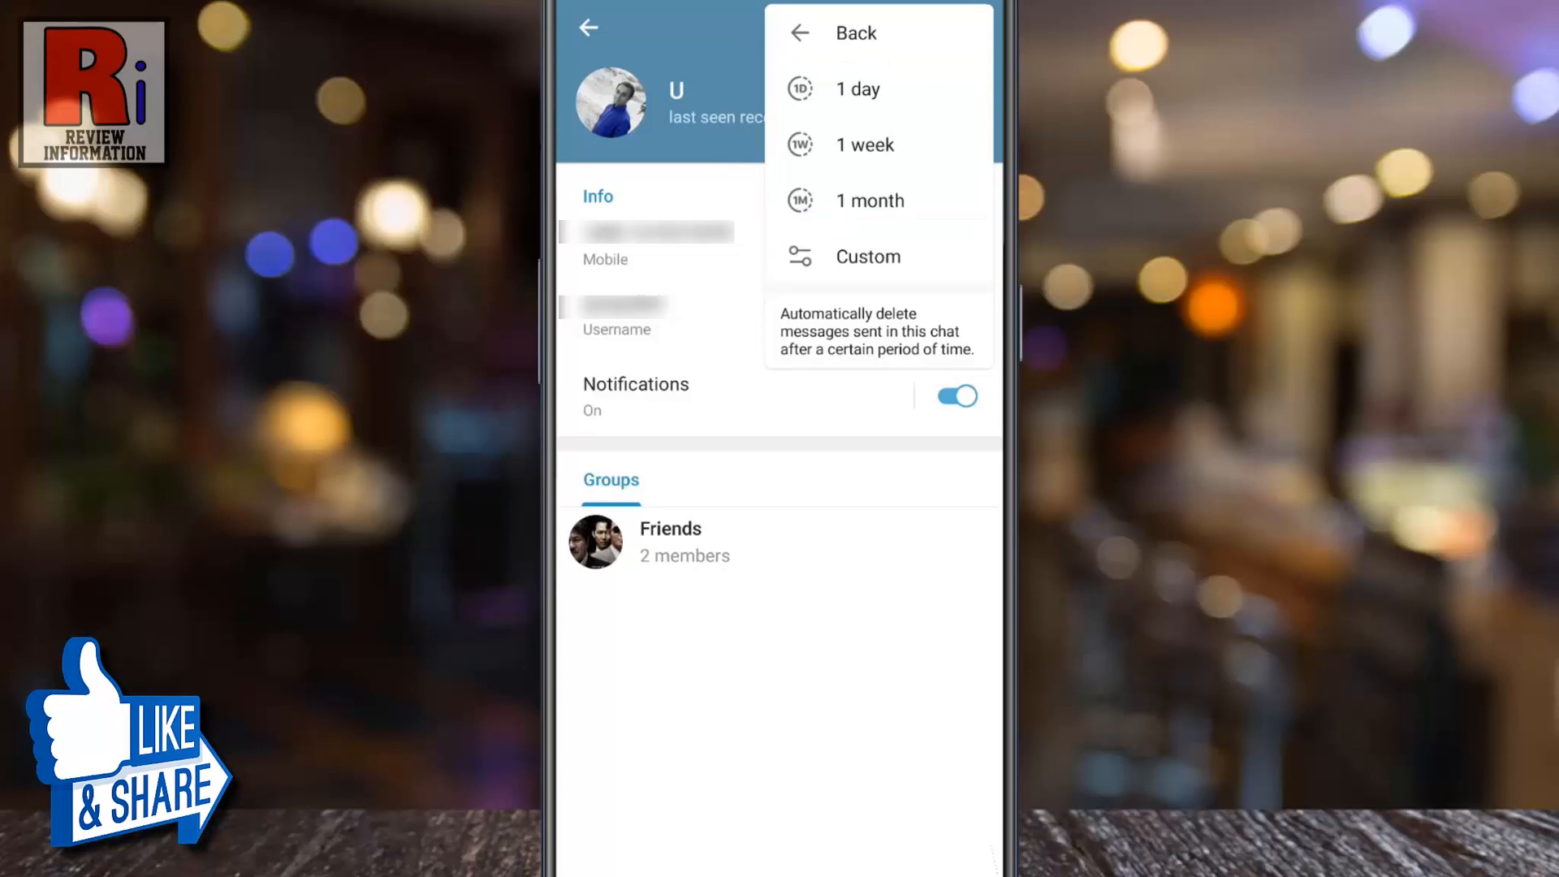
pyautogui.click(857, 88)
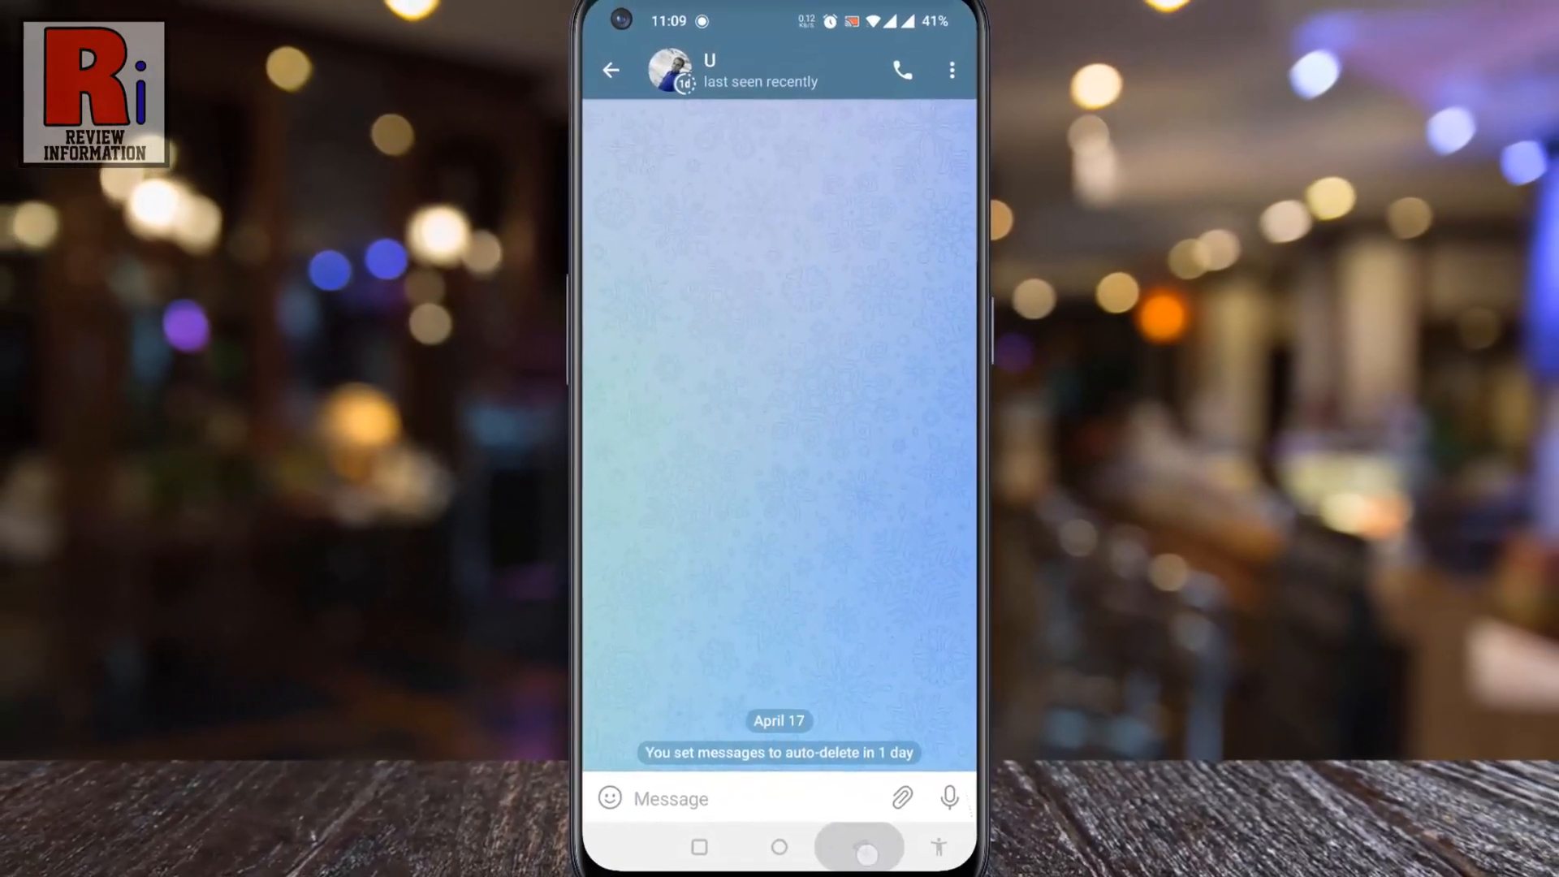
pyautogui.click(611, 70)
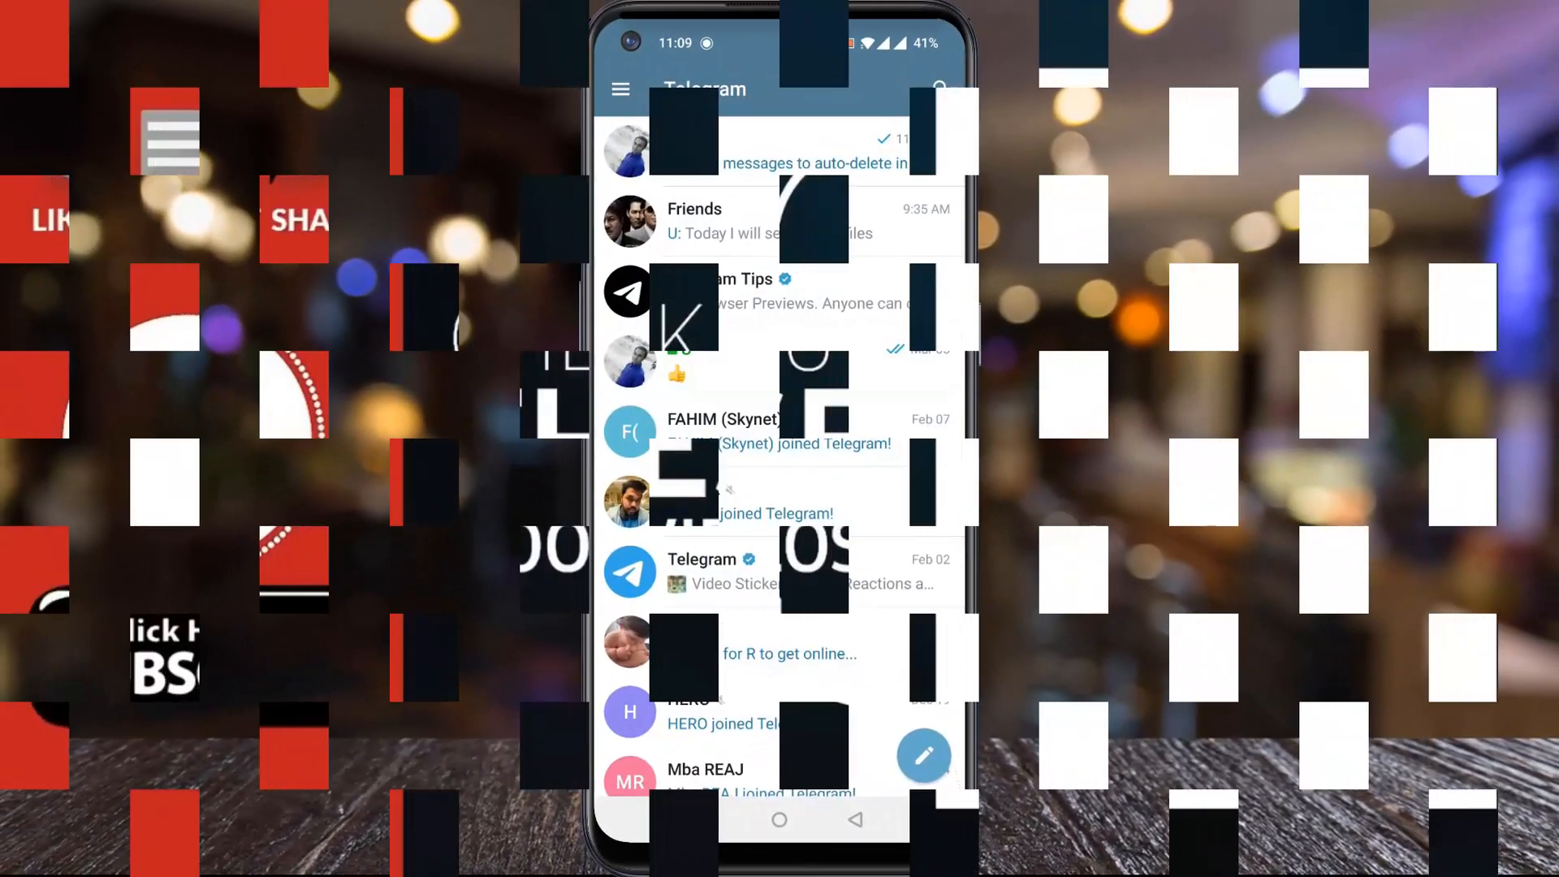